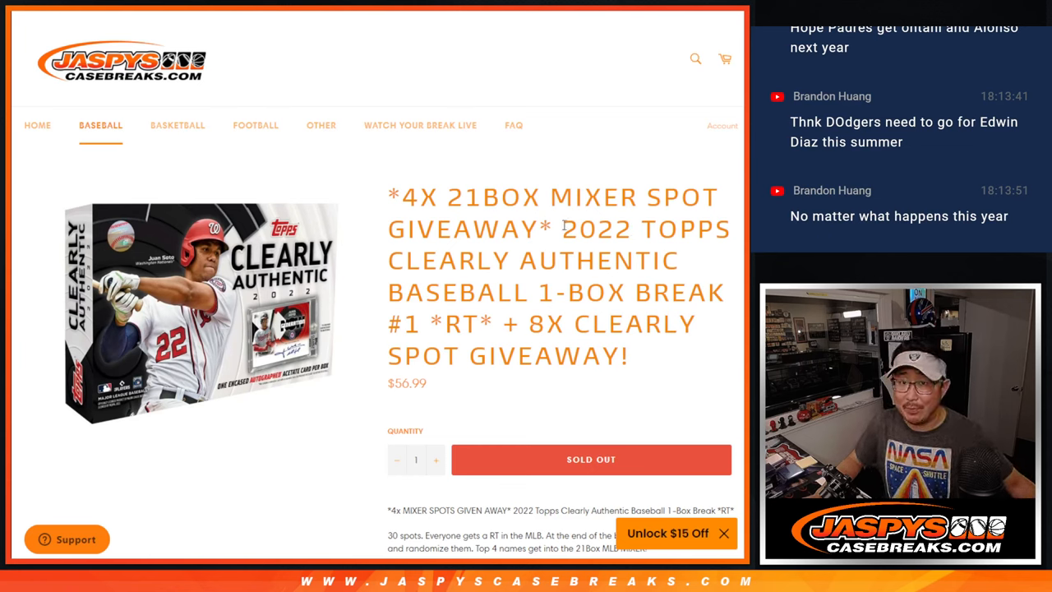
Step: Select and copy the 22 entrant names in A1:A22 of Sheet2
left_click_drag(562, 228, 491, 322)
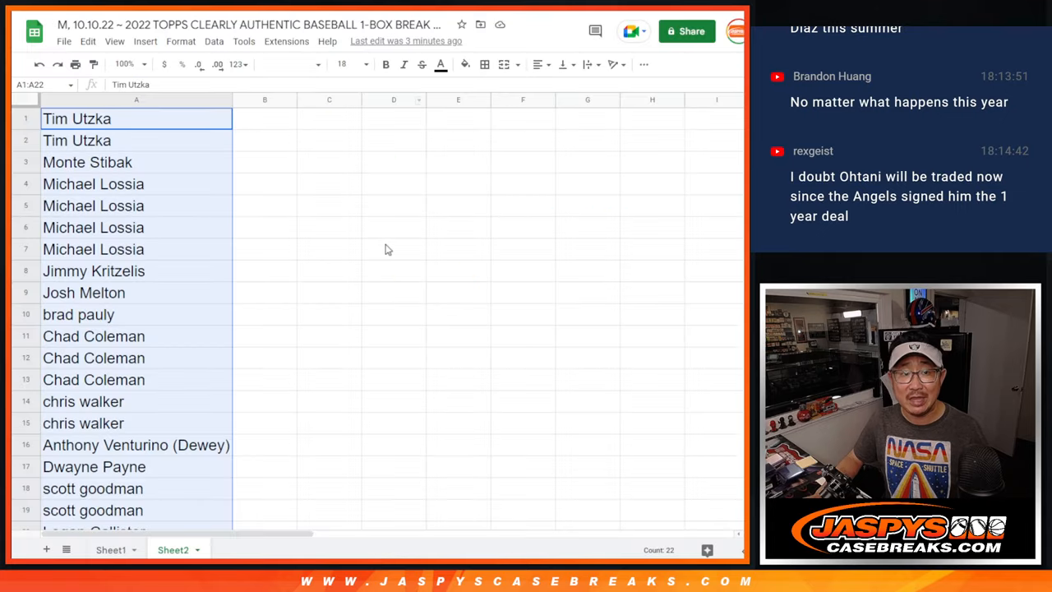
scroll("down", 3)
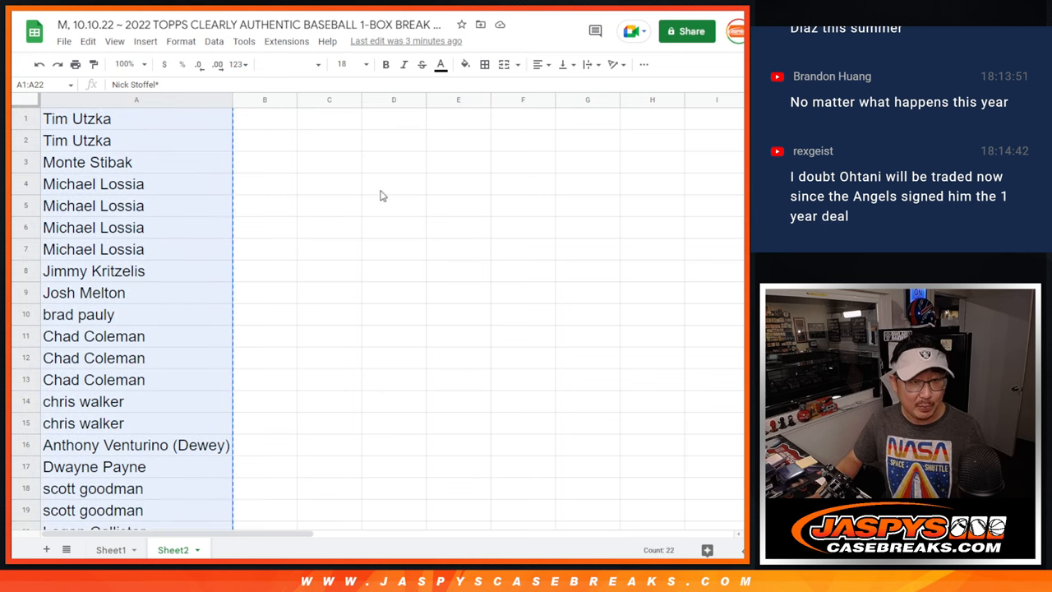
scroll("down", 3)
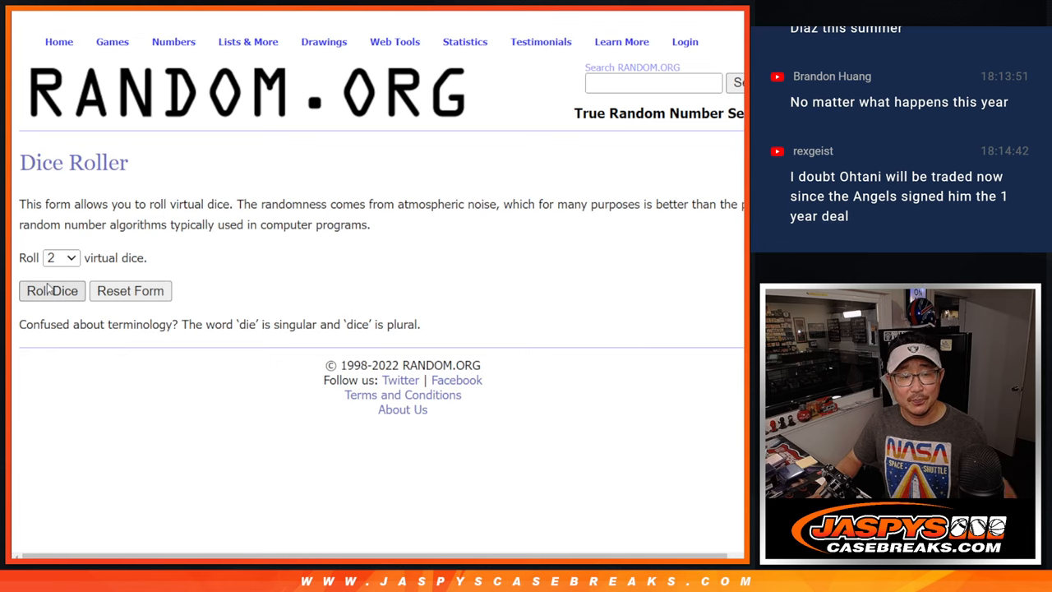
Step: Randomize the pasted 22-name list in the List Randomizer and reshuffle it several times
left_click(53, 290)
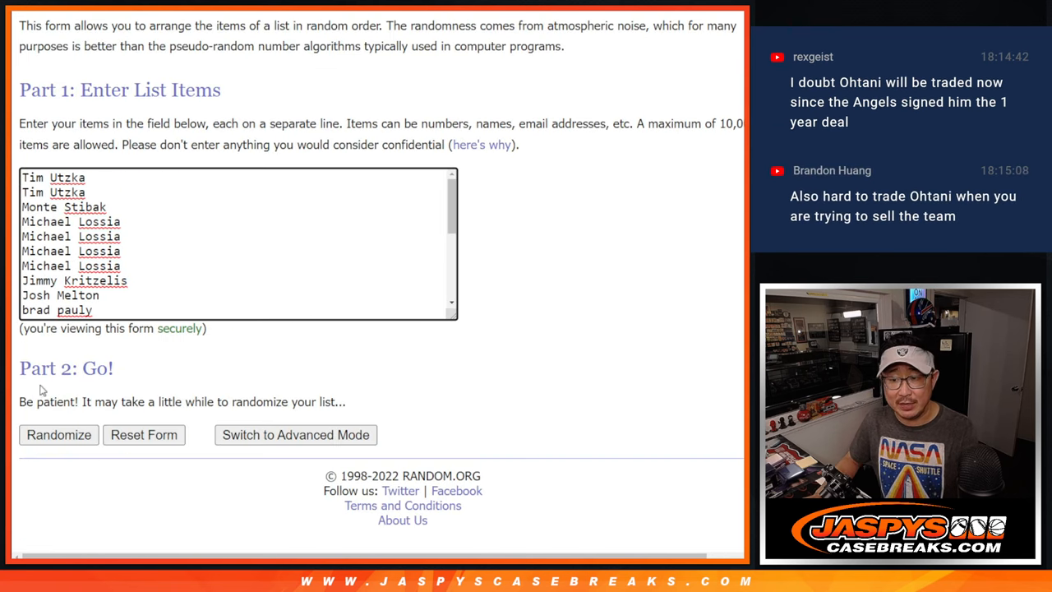
left_click(59, 434)
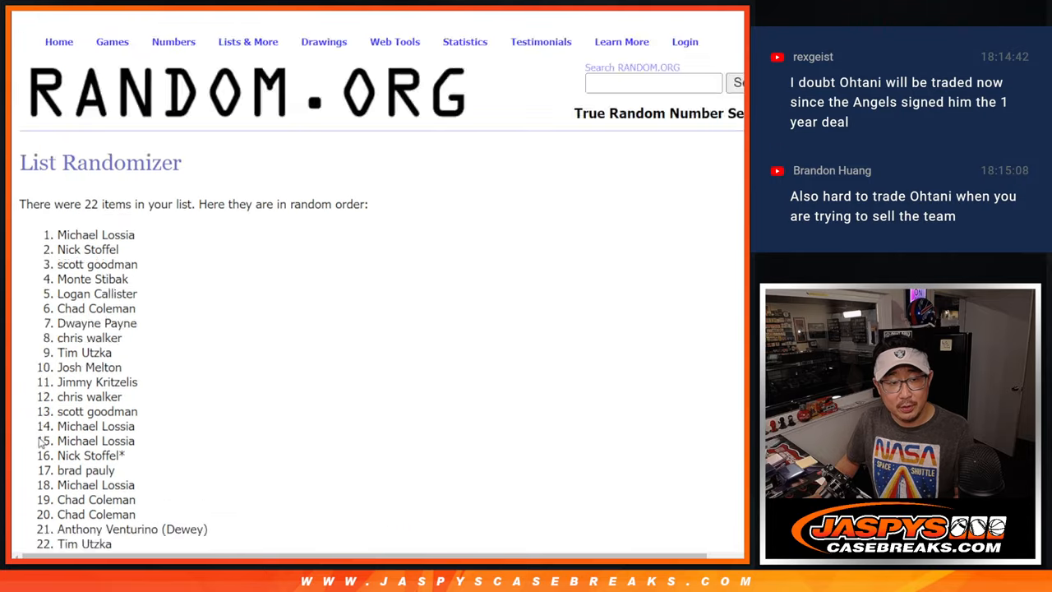
left_click(44, 434)
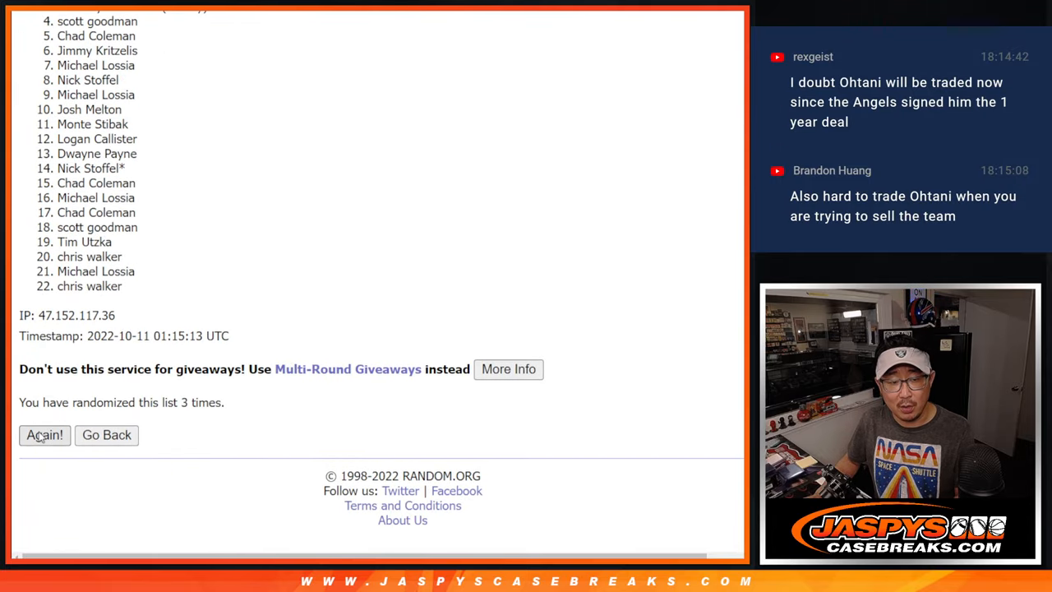
left_click(44, 434)
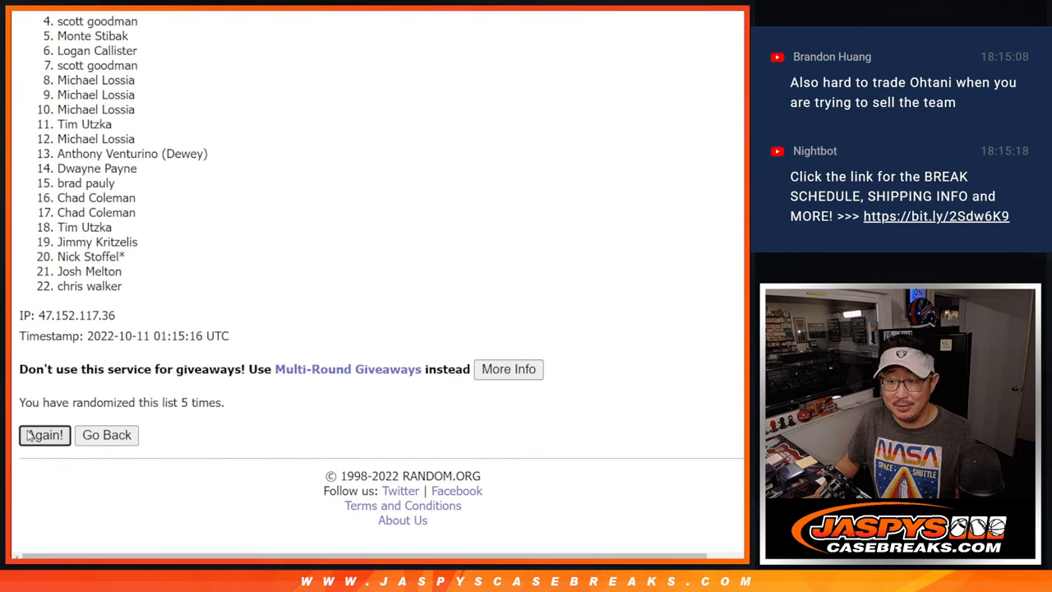
left_click(45, 434)
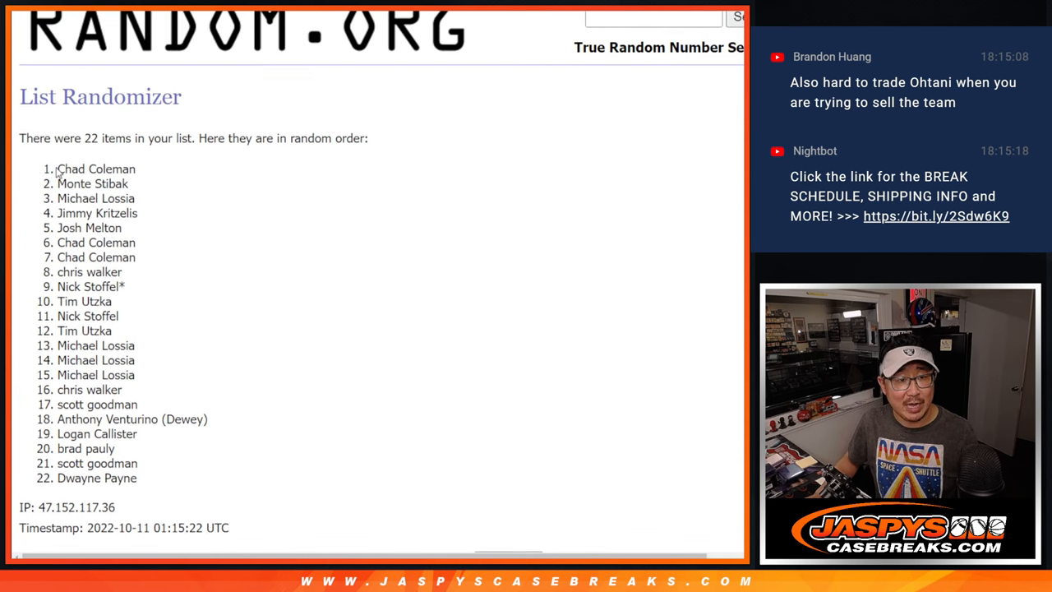
Step: Select the first eight names of the final shuffled order
left_click_drag(58, 168, 140, 213)
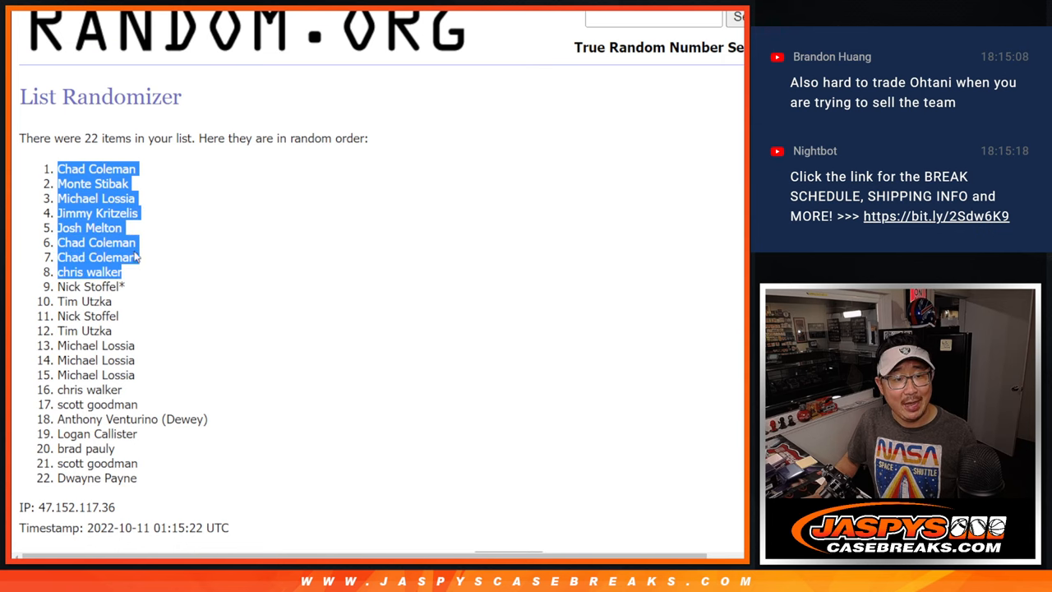
scroll("down", 3)
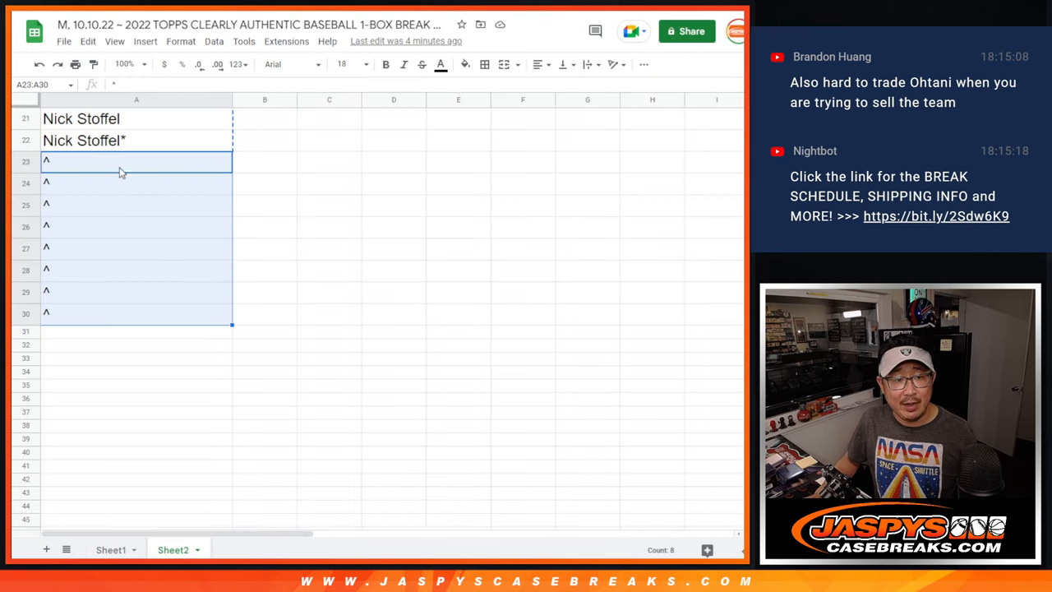
left_click(288, 64)
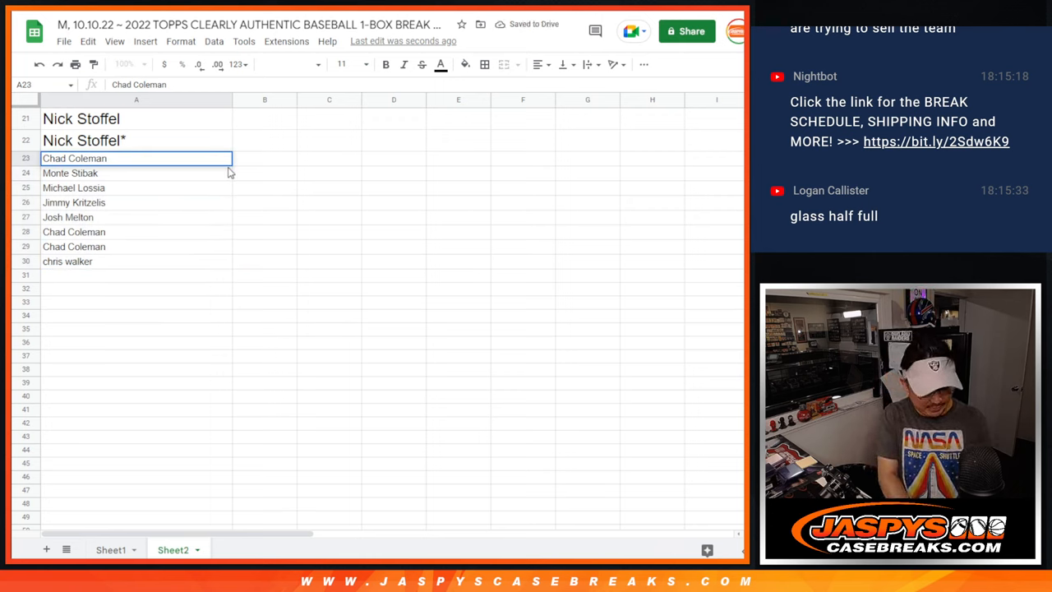
type("^")
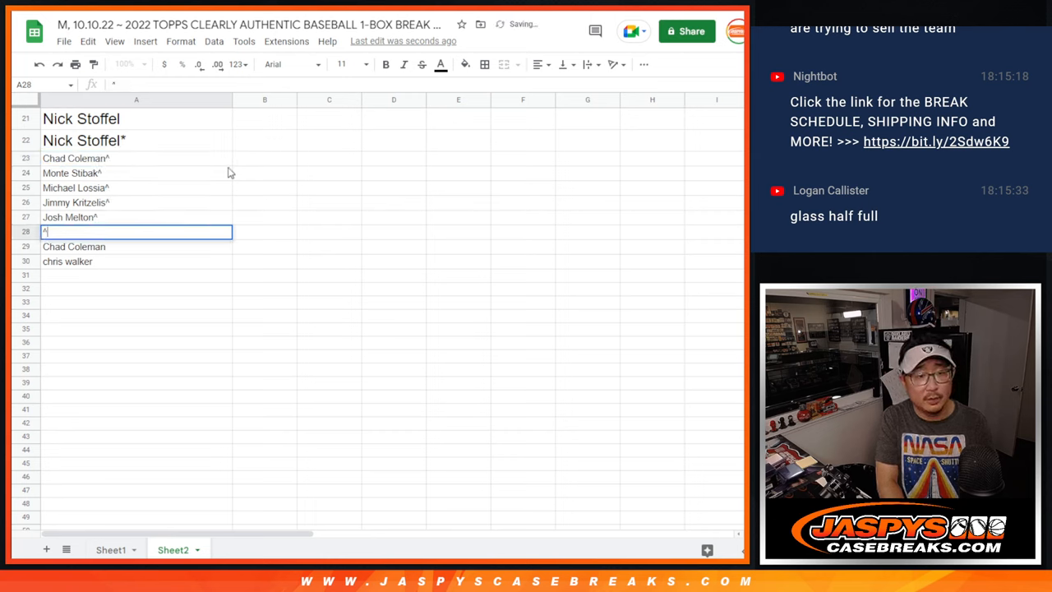
type("Chad Coleman^")
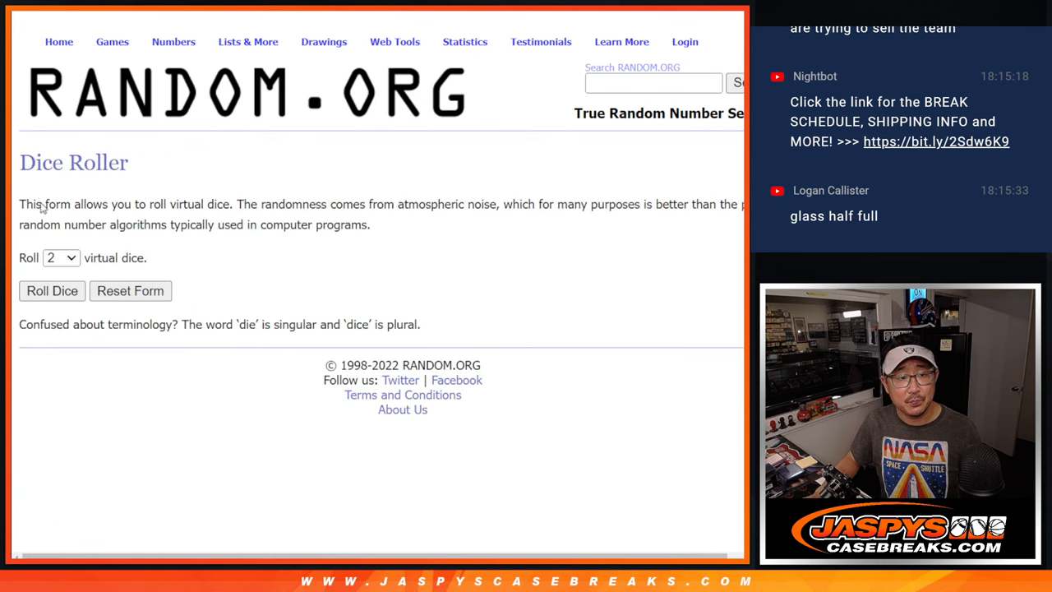
Step: Randomize the 30-name list in the List Randomizer and reshuffle it repeatedly
left_click(53, 289)
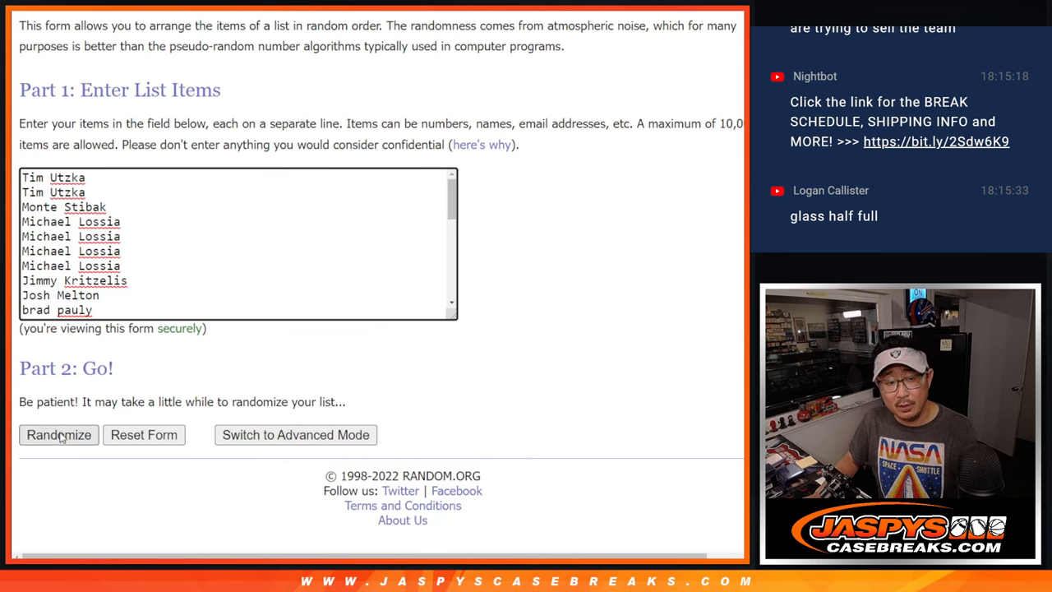
left_click(59, 434)
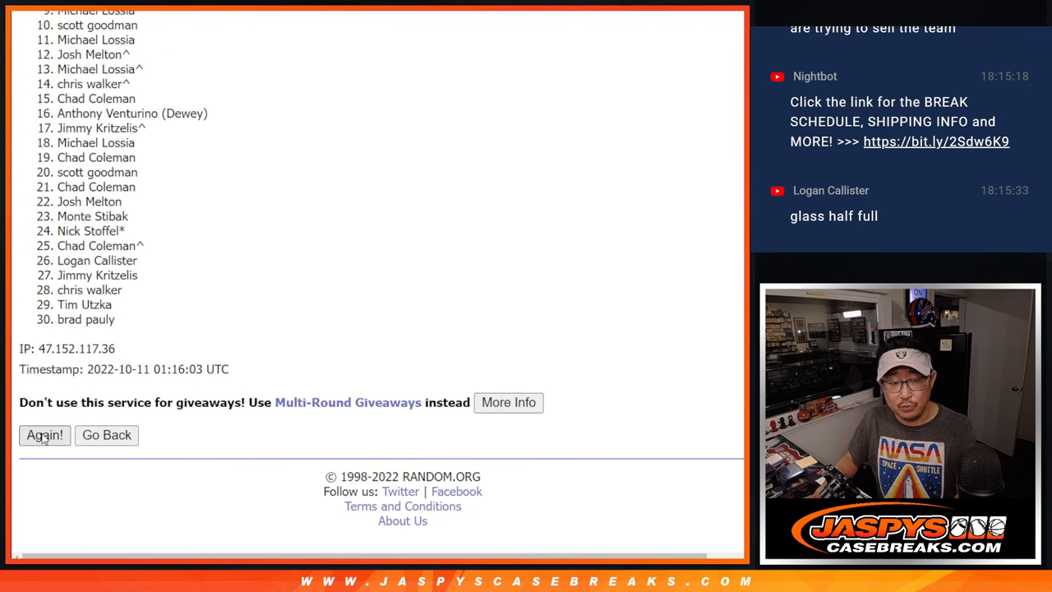
left_click(45, 434)
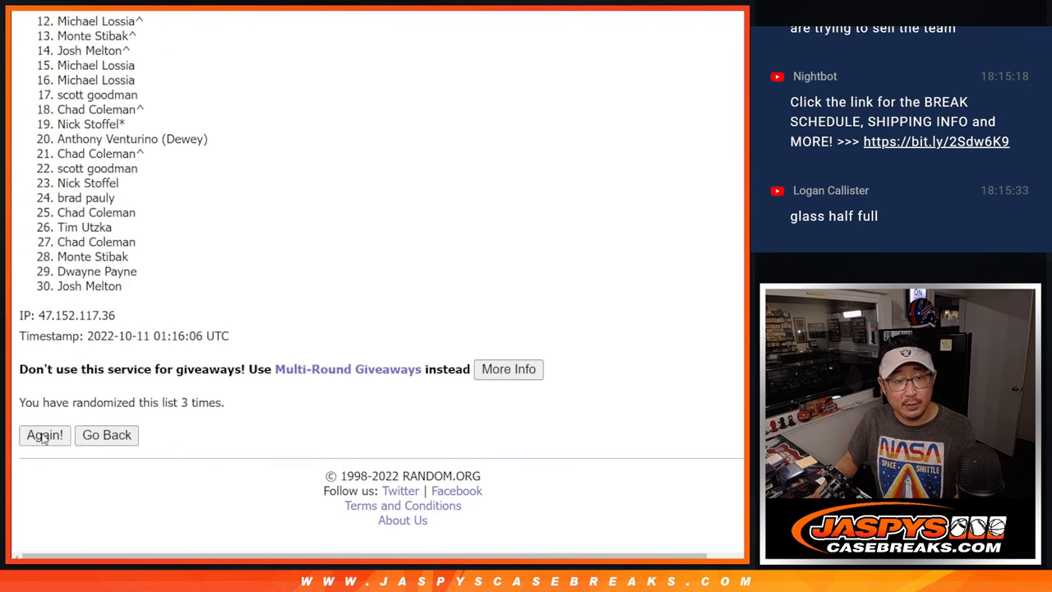
left_click(44, 434)
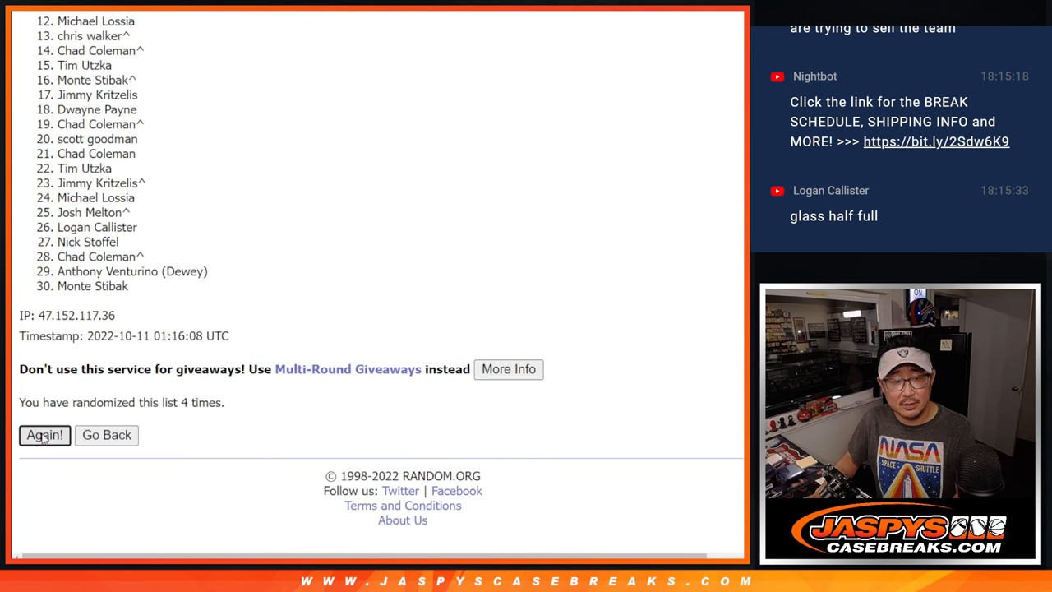
left_click(45, 434)
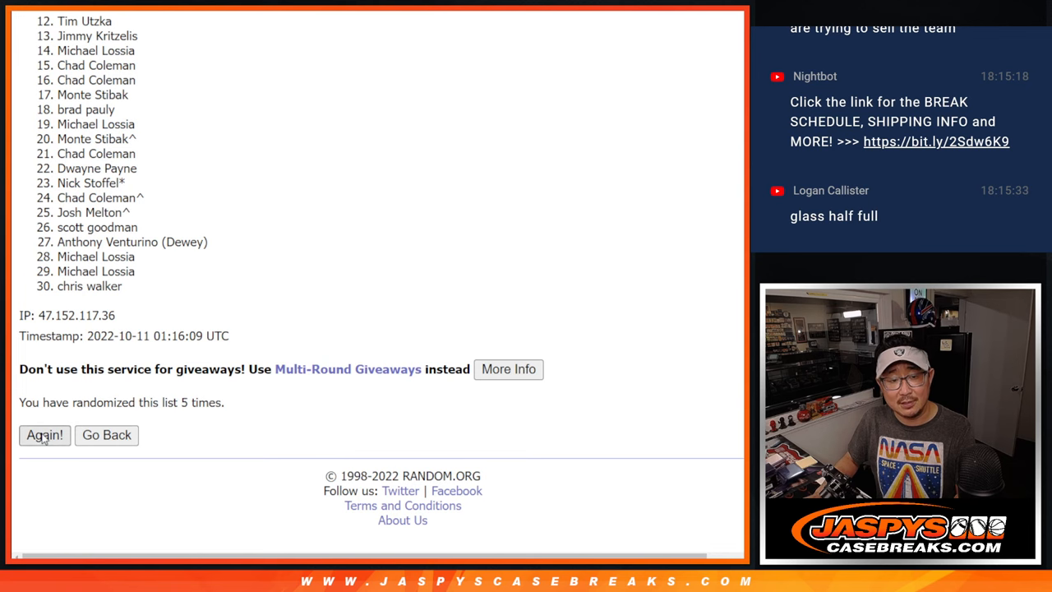
left_click(44, 434)
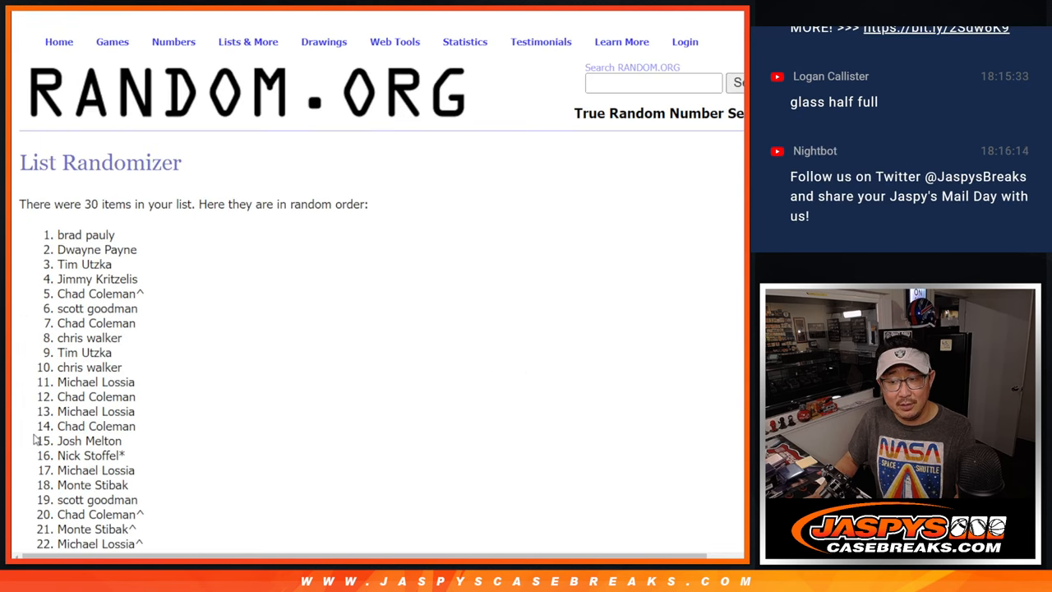
Step: Do a final shuffle and review the leading names of the resulting order
scroll("down", 3)
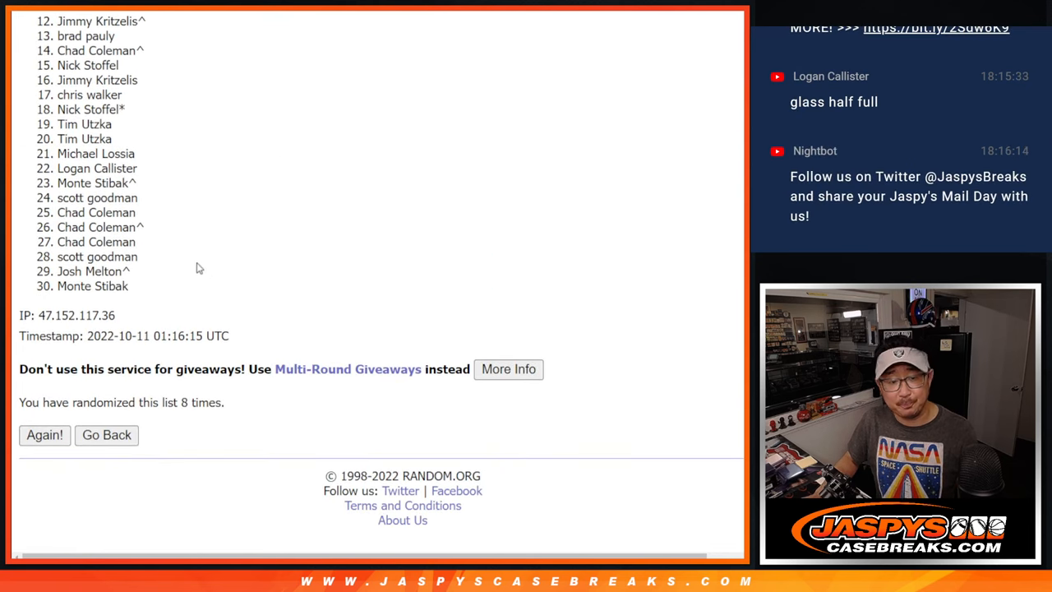
left_click(44, 434)
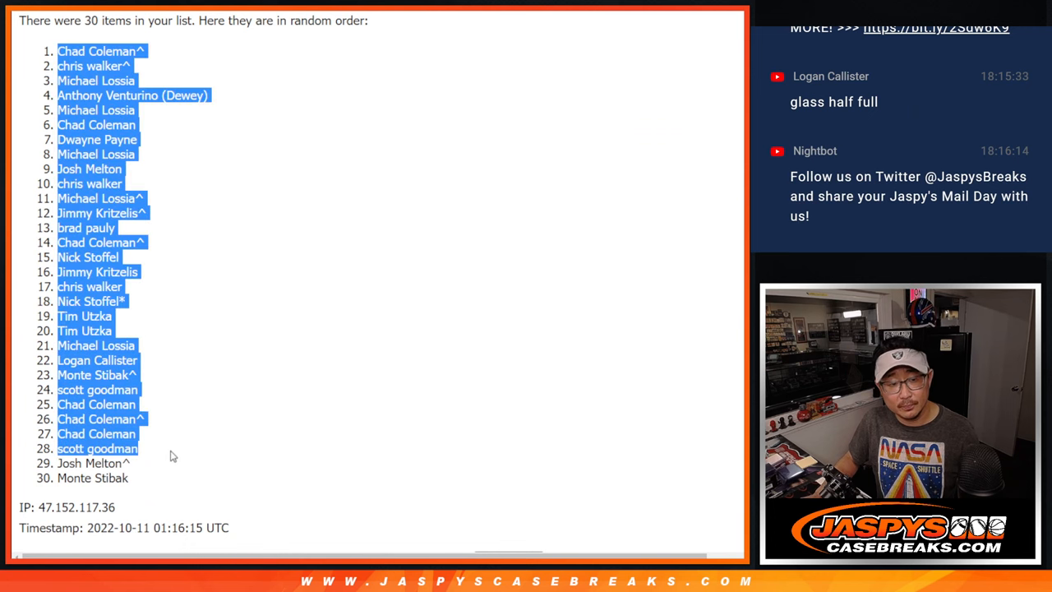
scroll("down", 3)
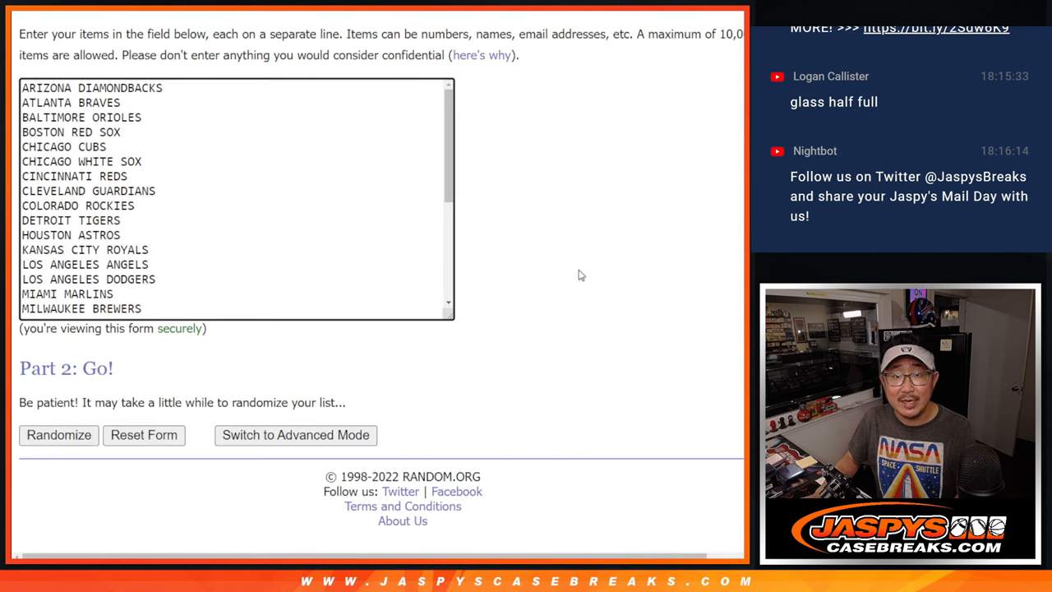
Step: Randomize the list of 30 MLB teams and reshuffle it three more times
left_click(59, 434)
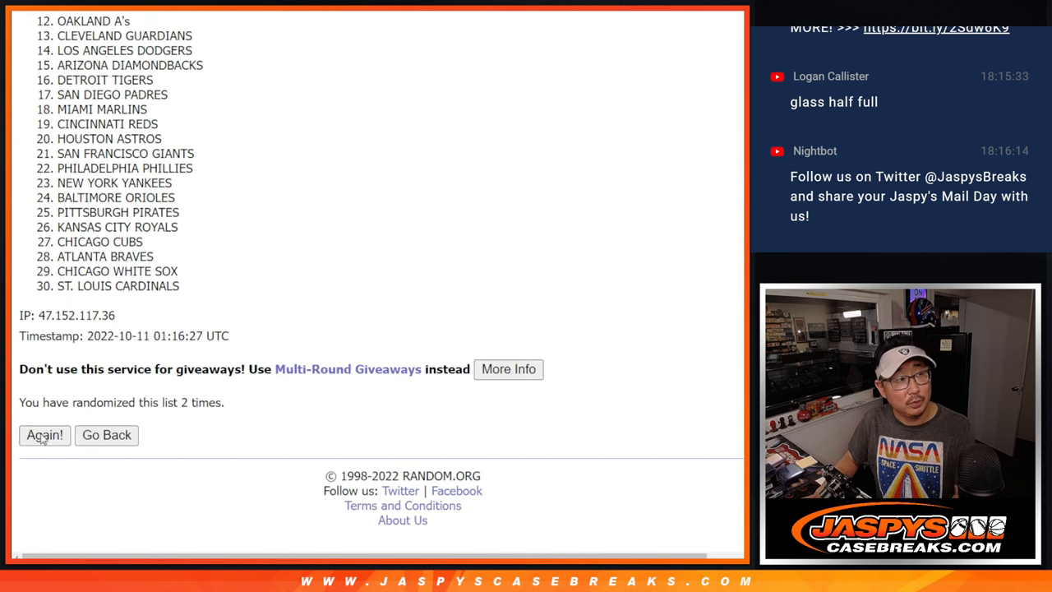
left_click(45, 434)
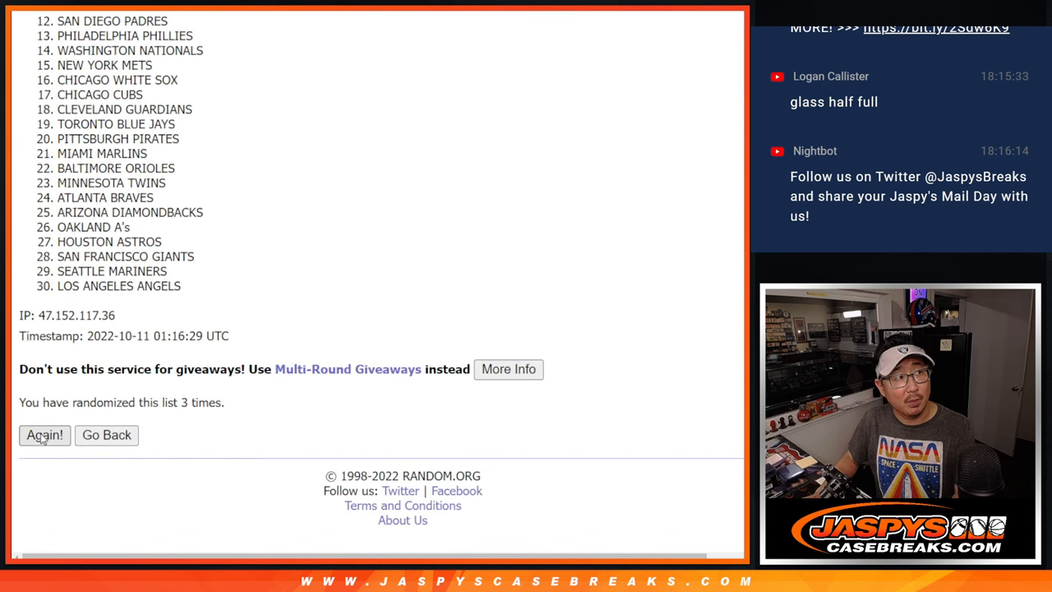
left_click(44, 434)
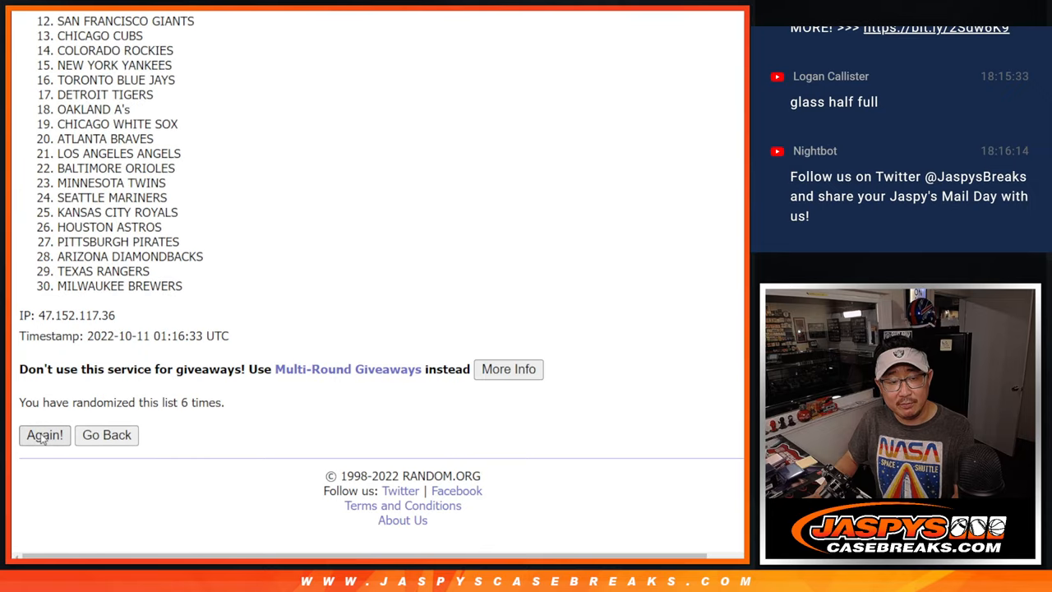
left_click(44, 434)
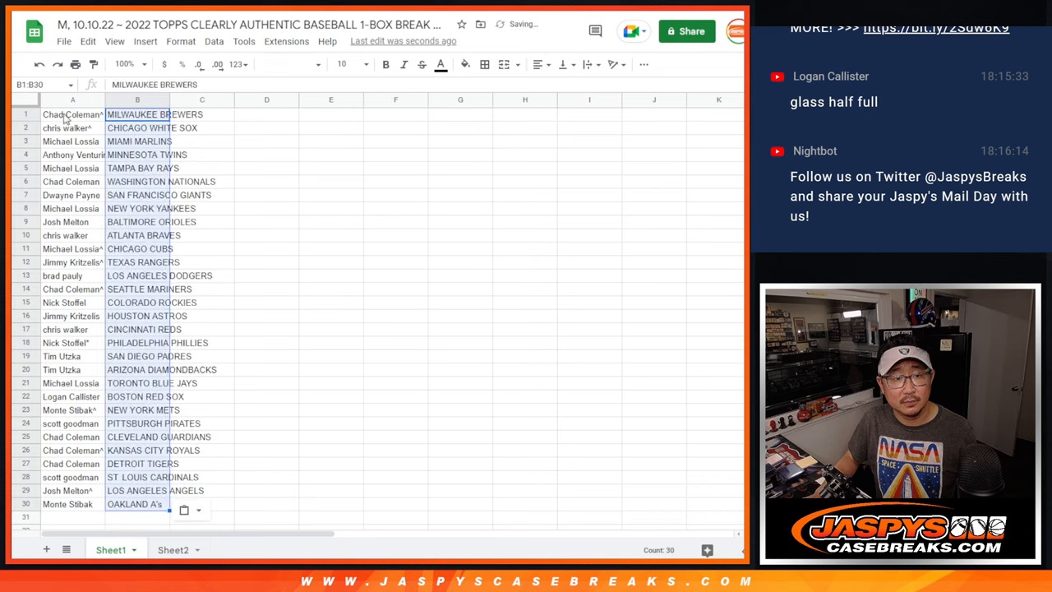
Step: Sort the 30 name-and-team pairs in columns A–B alphabetically by team, A→Z
left_click(287, 64)
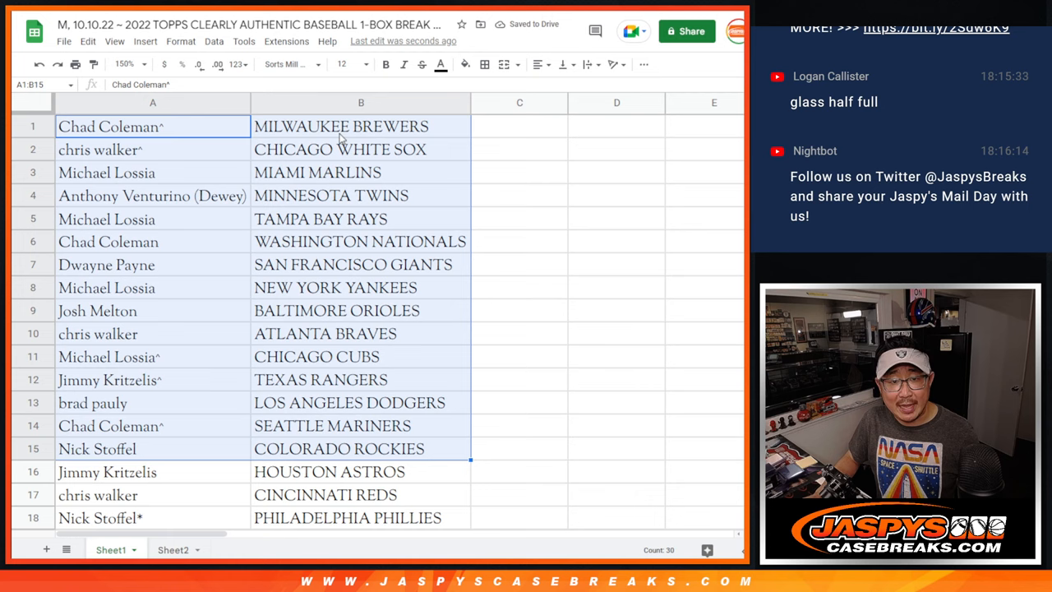
scroll("down", 3)
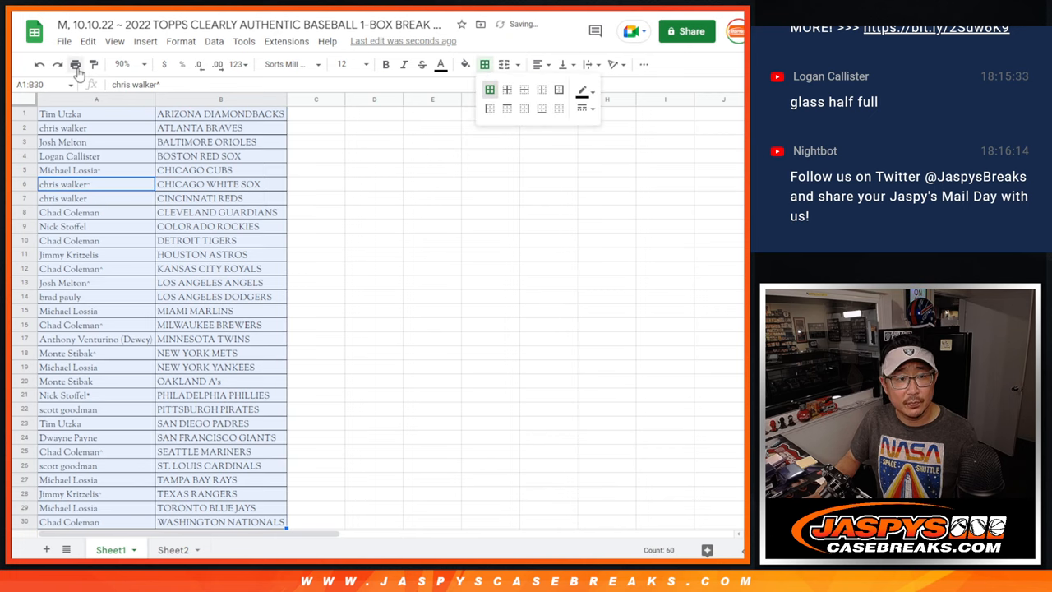
left_click(76, 64)
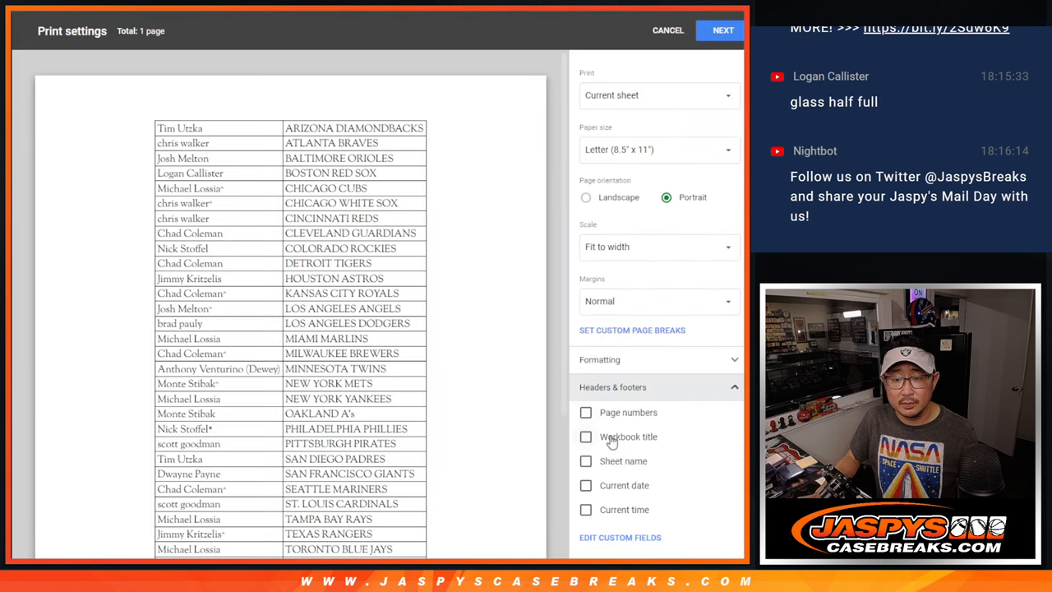
left_click(667, 30)
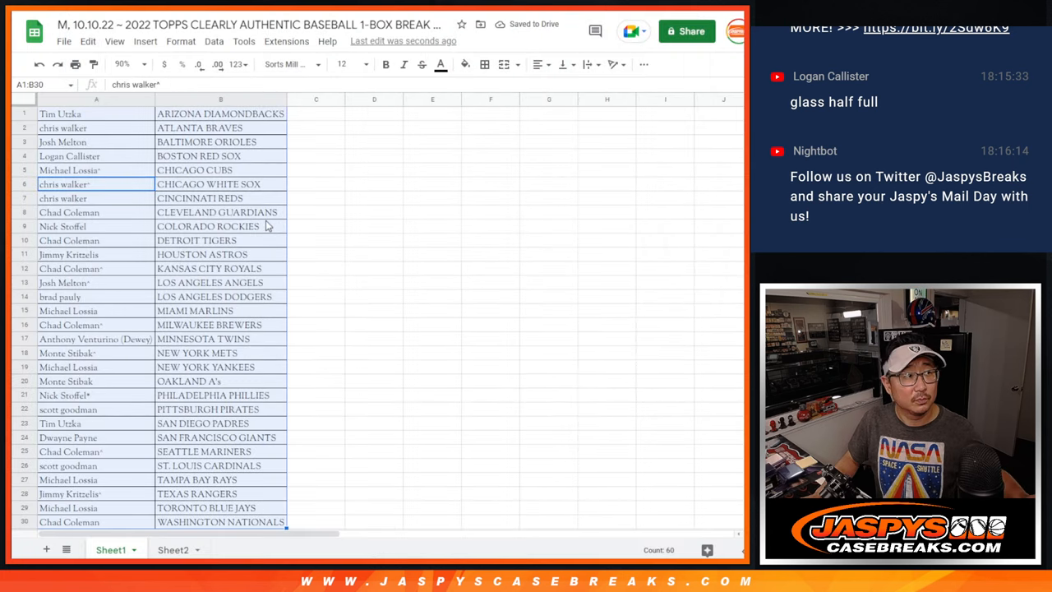
mouse_move(253, 235)
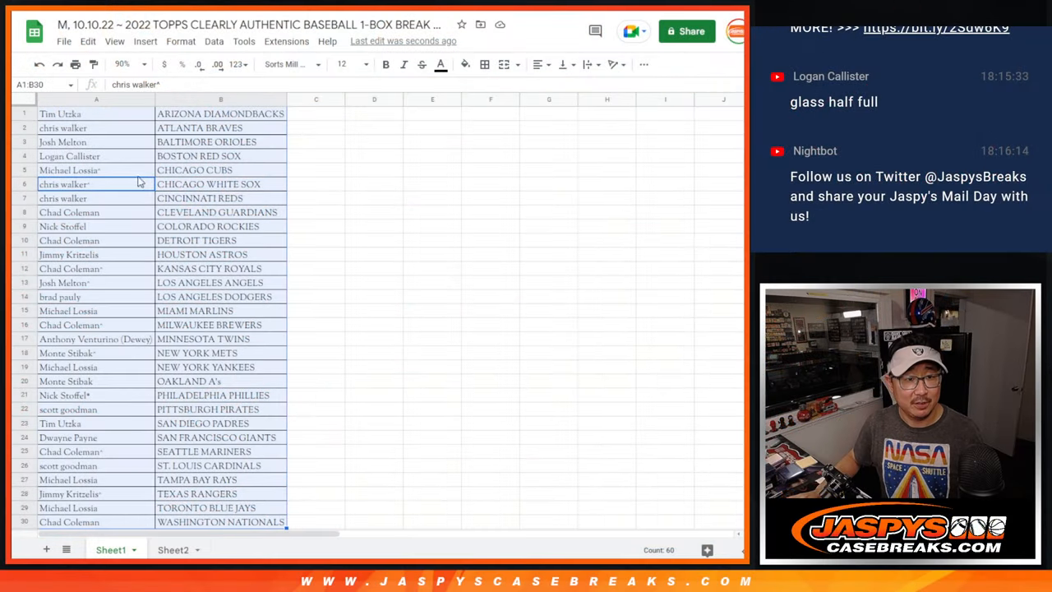
Step: View the 21-box postseason baseball mixer listing on the Jaspys Casebreaks site
scroll("down", 3)
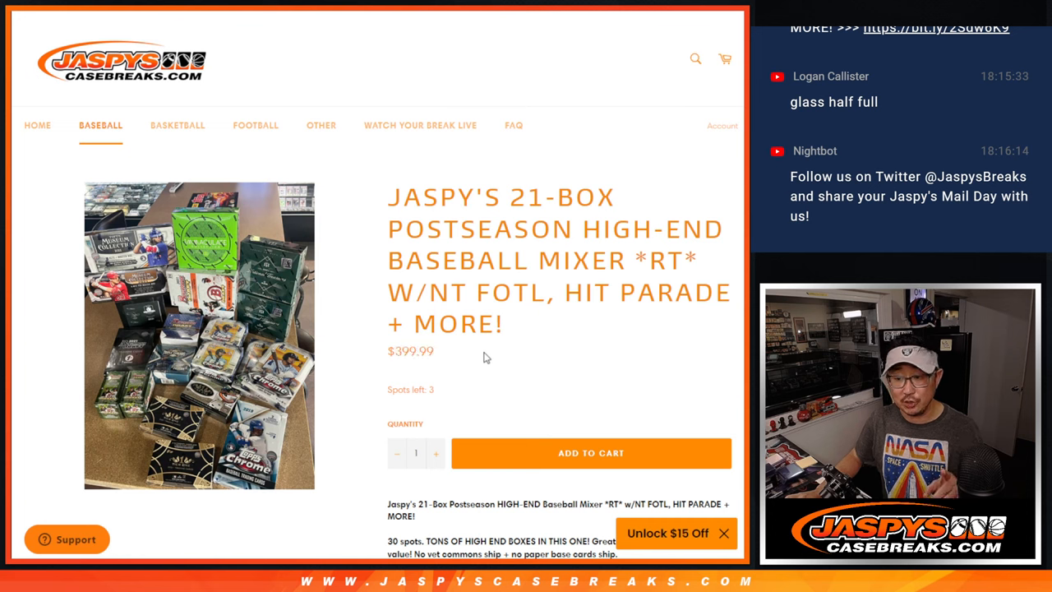
mouse_move(443, 408)
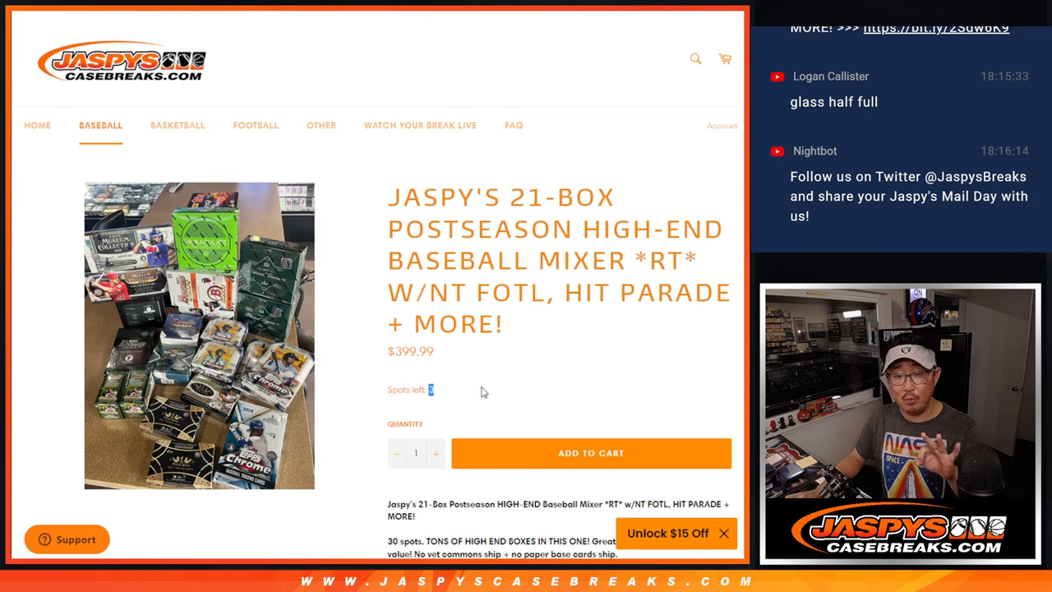
mouse_move(480, 391)
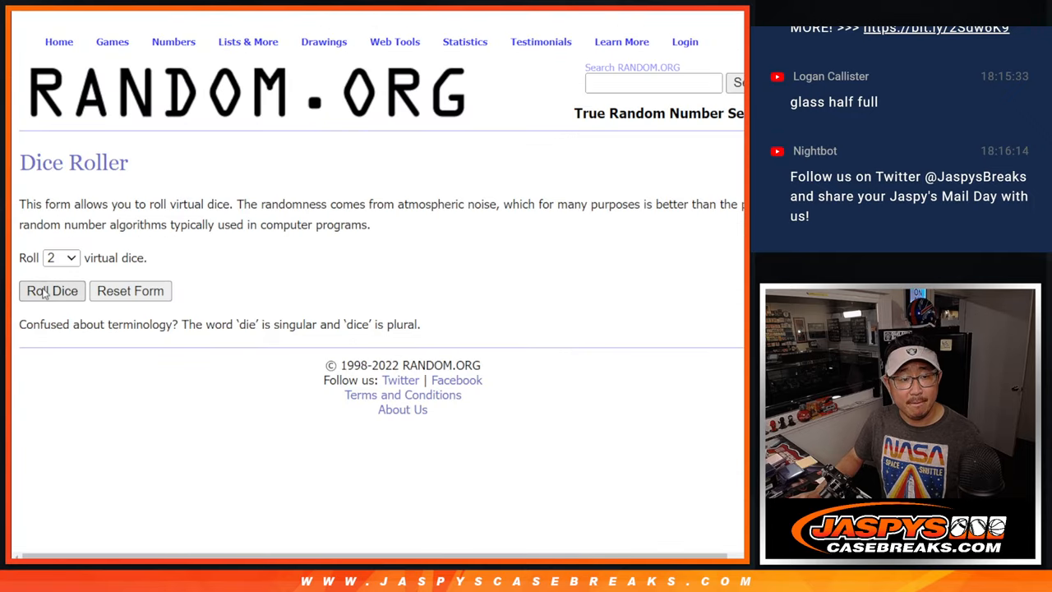
Step: Roll two dice (2 and 5, totalling 7), then randomize the 30-name list and reshuffle it toward seven times
left_click(53, 291)
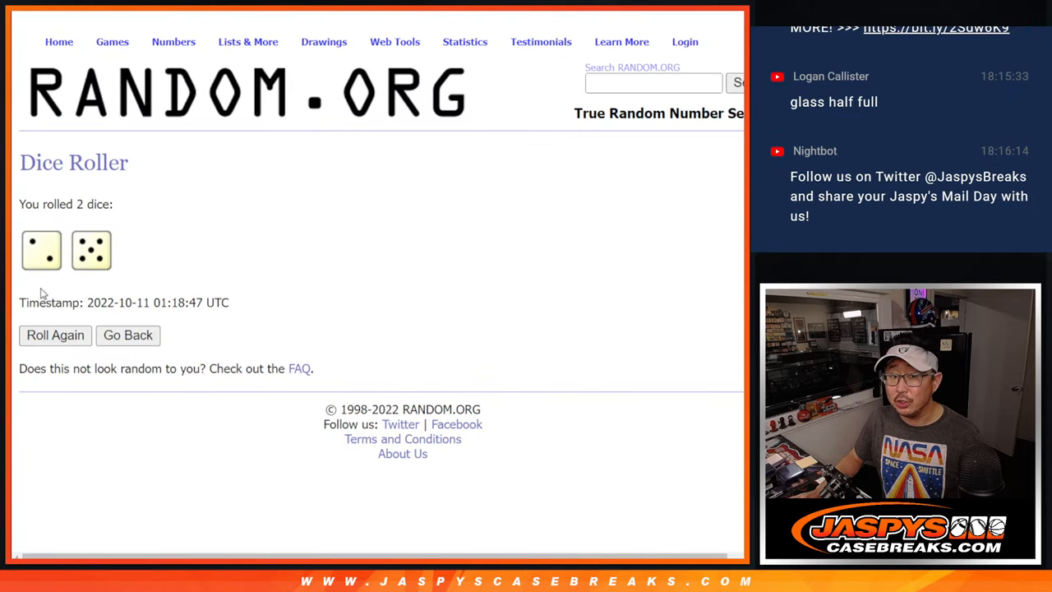
mouse_move(543, 13)
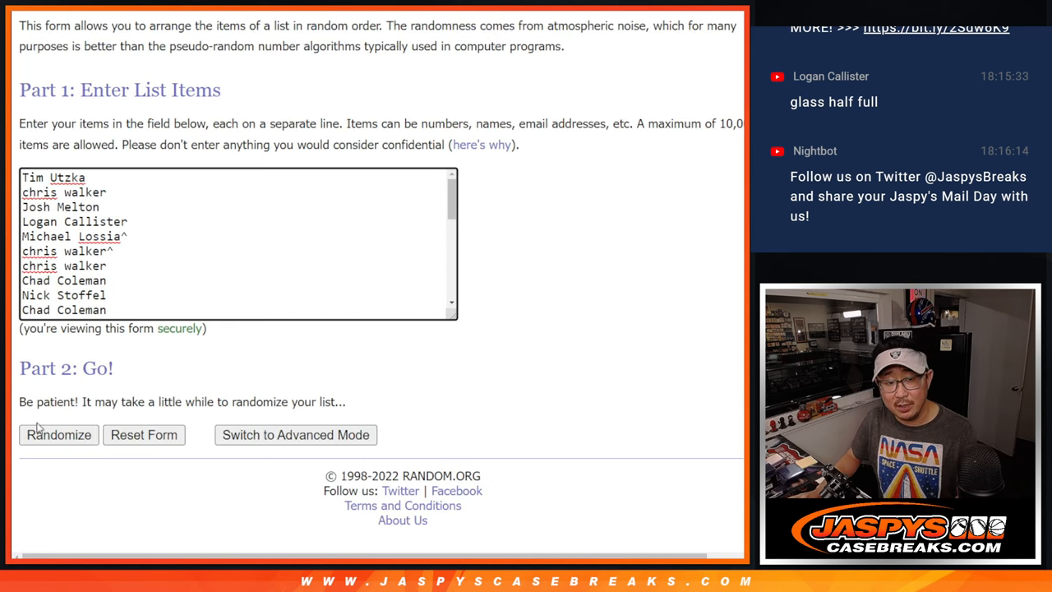
left_click(59, 434)
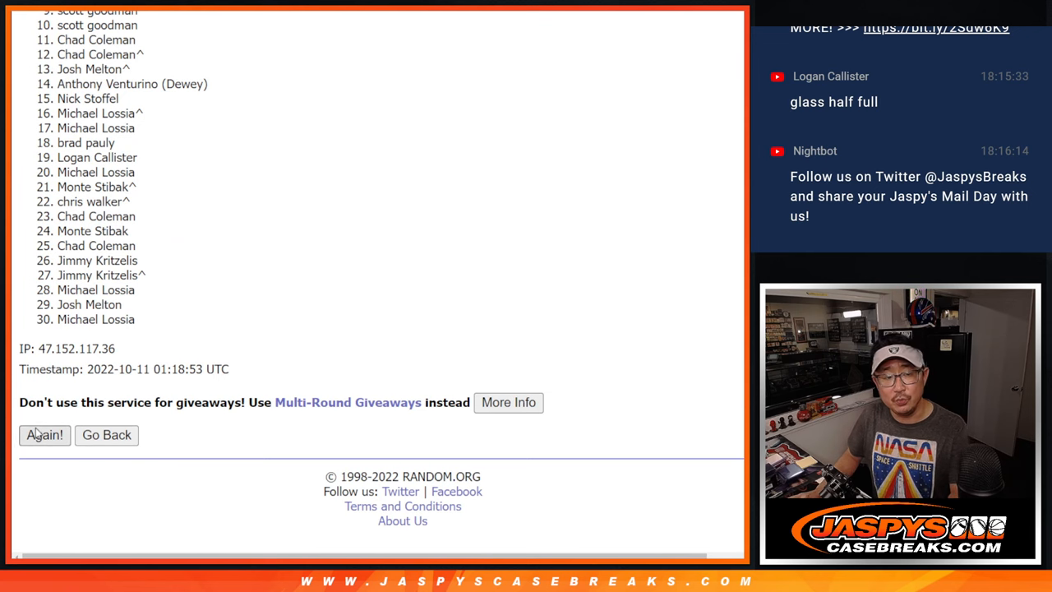
left_click(45, 434)
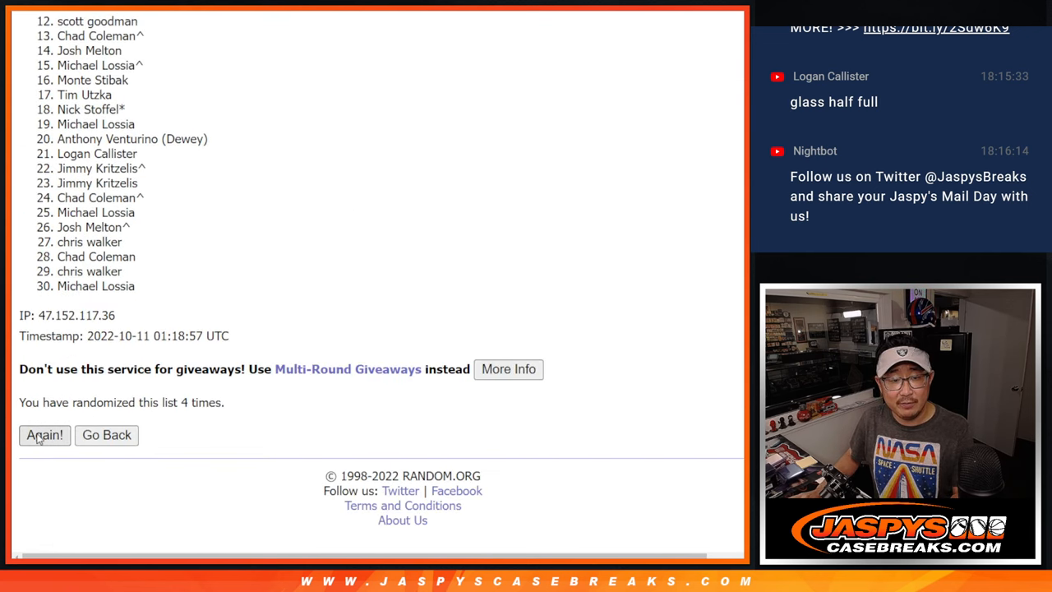
left_click(44, 434)
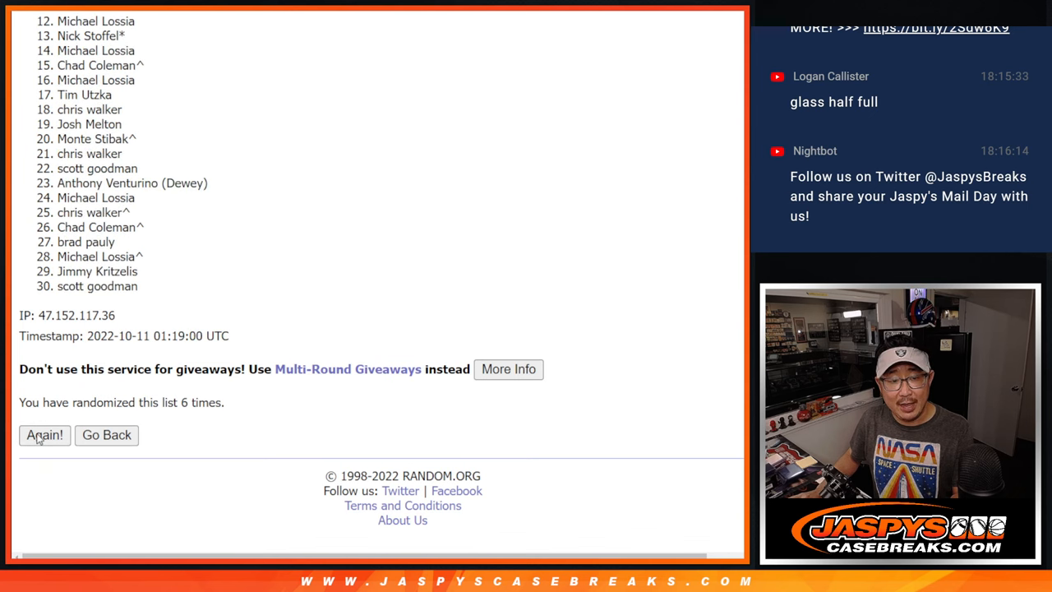
left_click(44, 434)
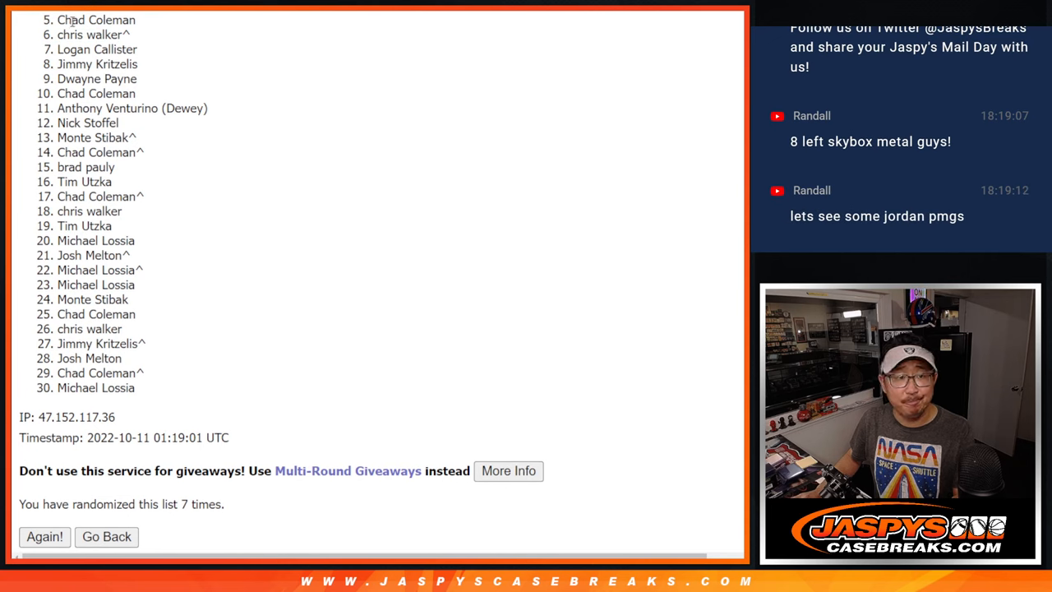
mouse_move(194, 340)
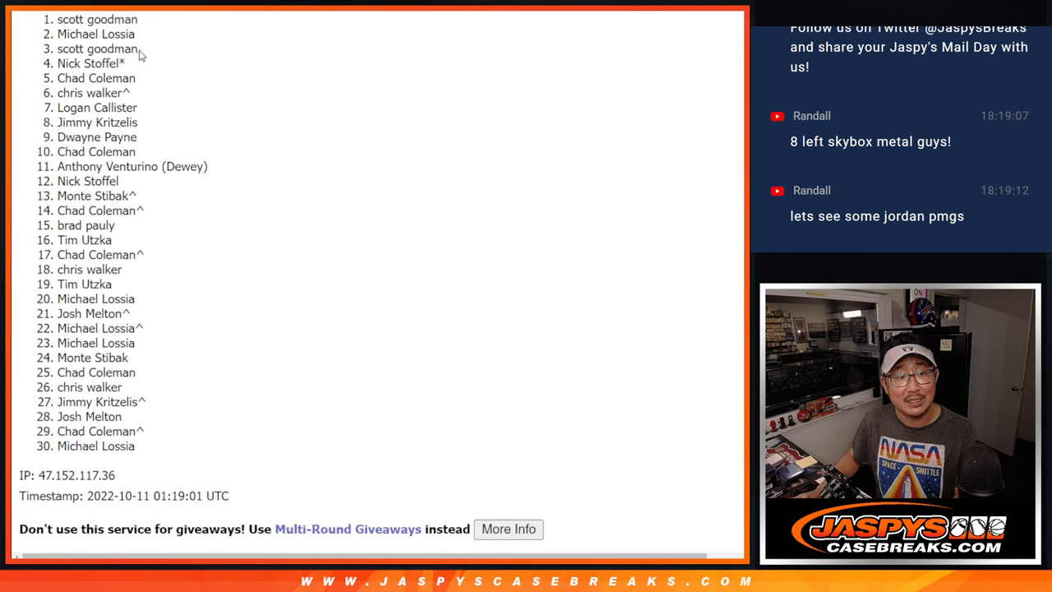
Step: Highlight the top four names of the final shuffled list as the winners
left_click_drag(49, 19, 140, 62)
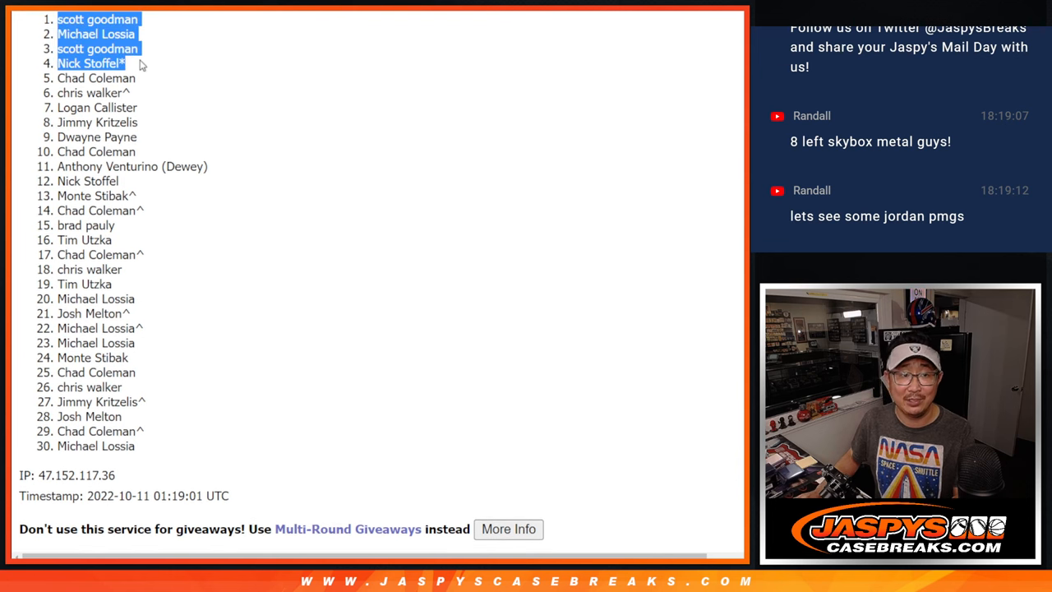